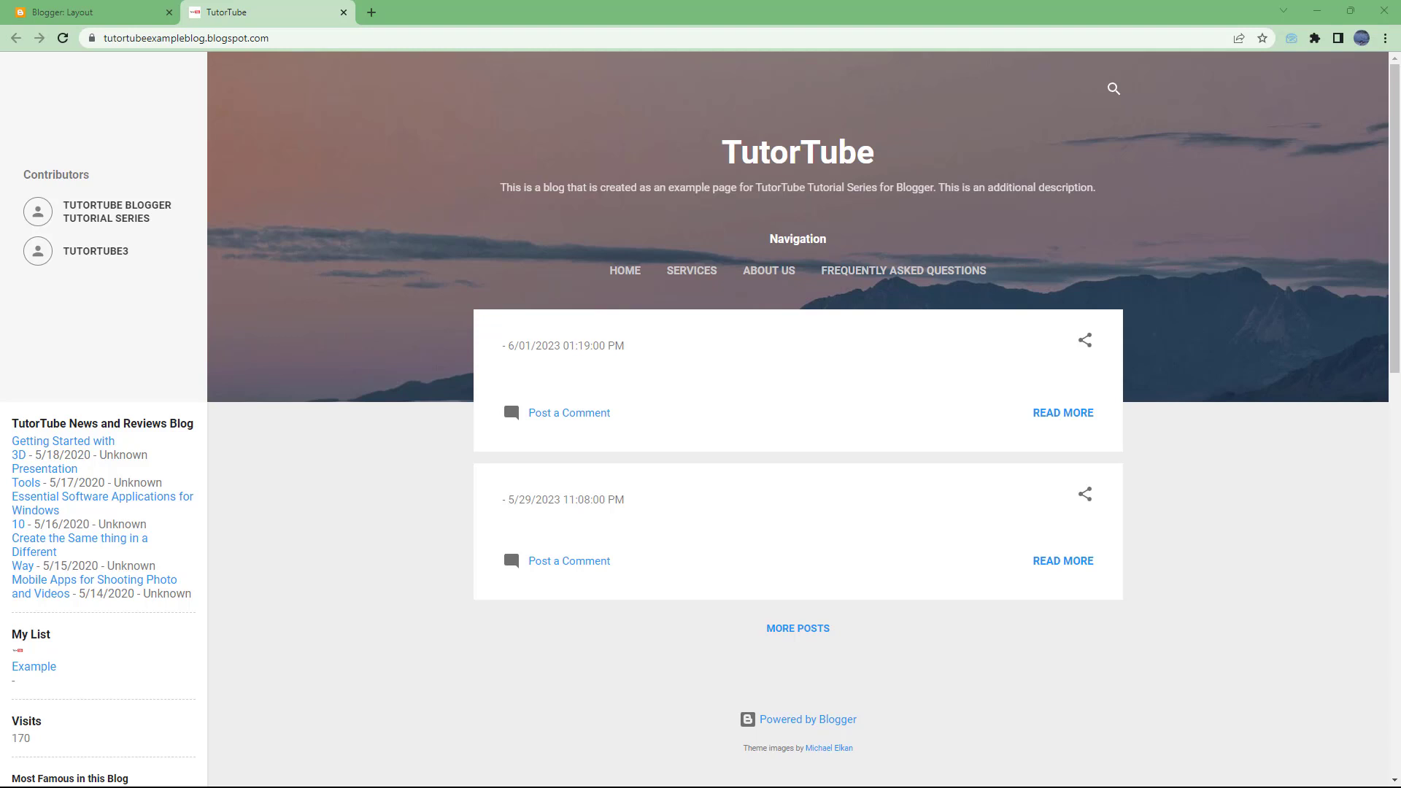
mouse_move(614, 292)
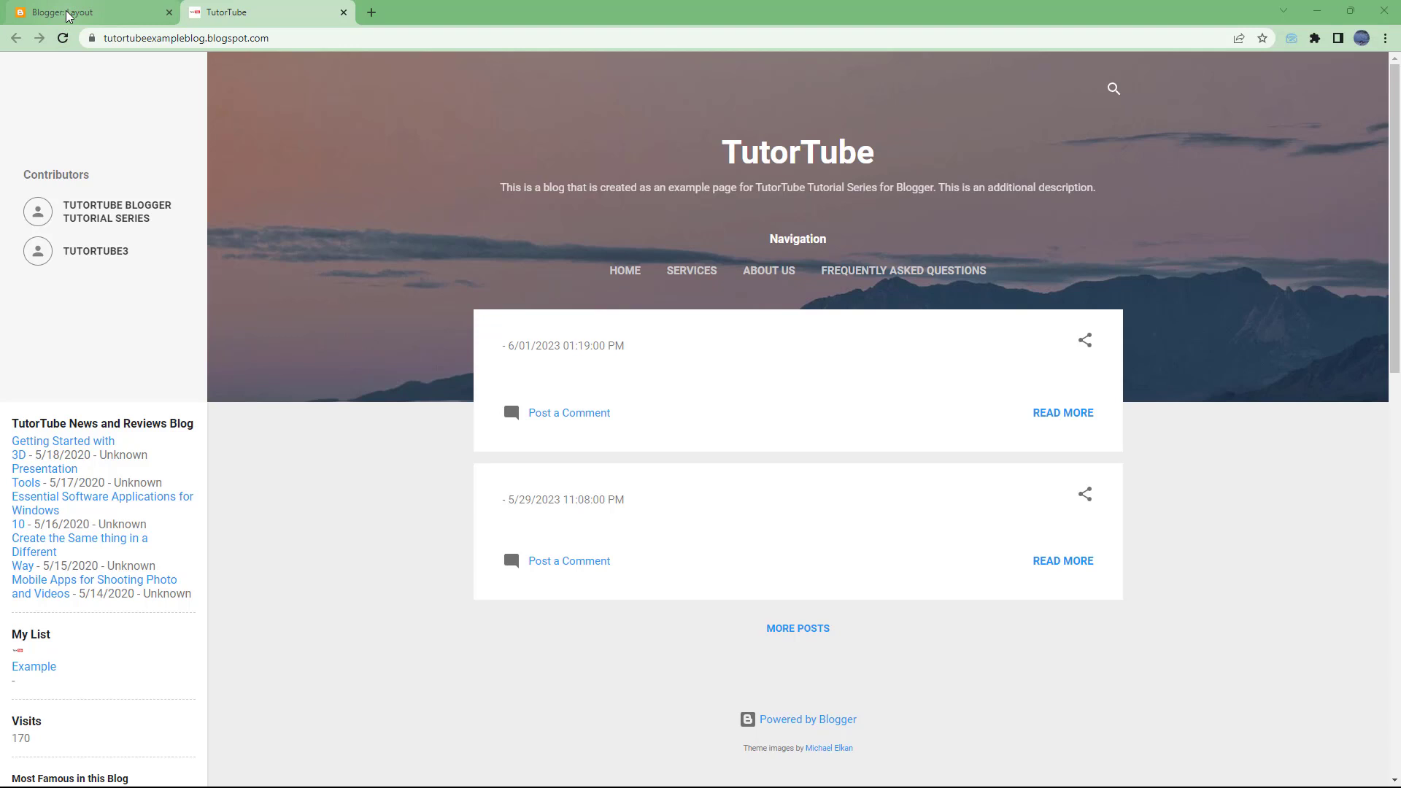
- Switch to the 'Blogger: Layout' tab for the TutorTube blog
click(89, 12)
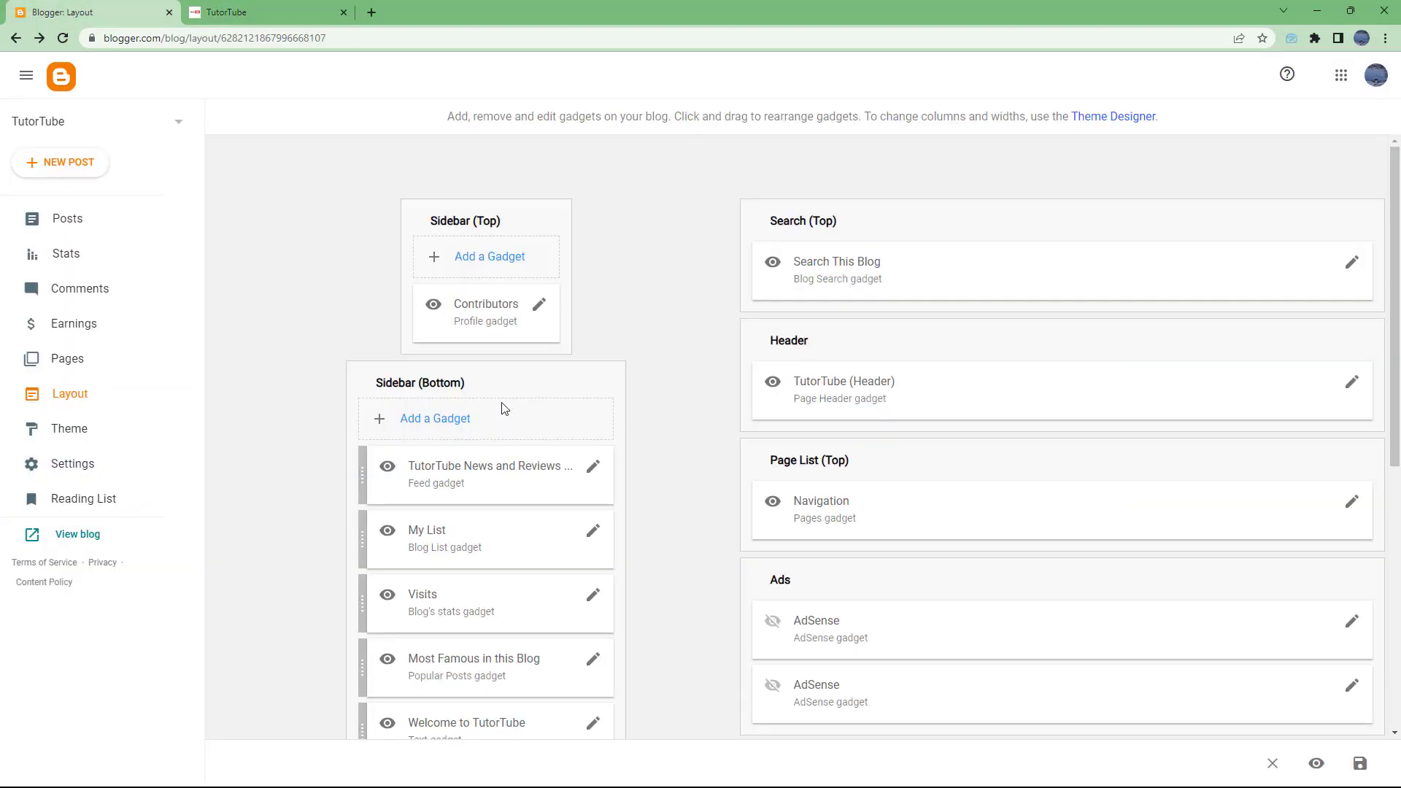
mouse_move(259, 423)
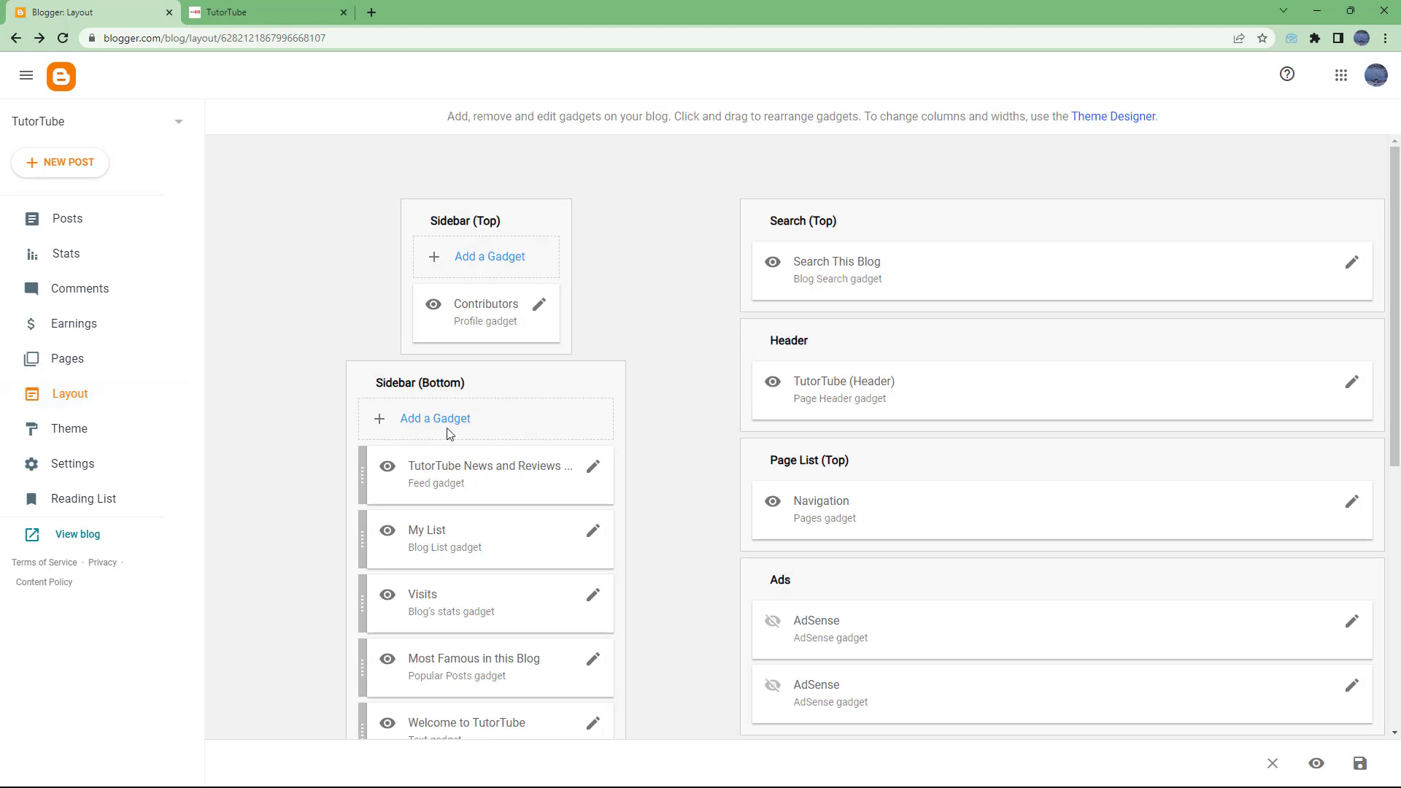
mouse_move(434, 418)
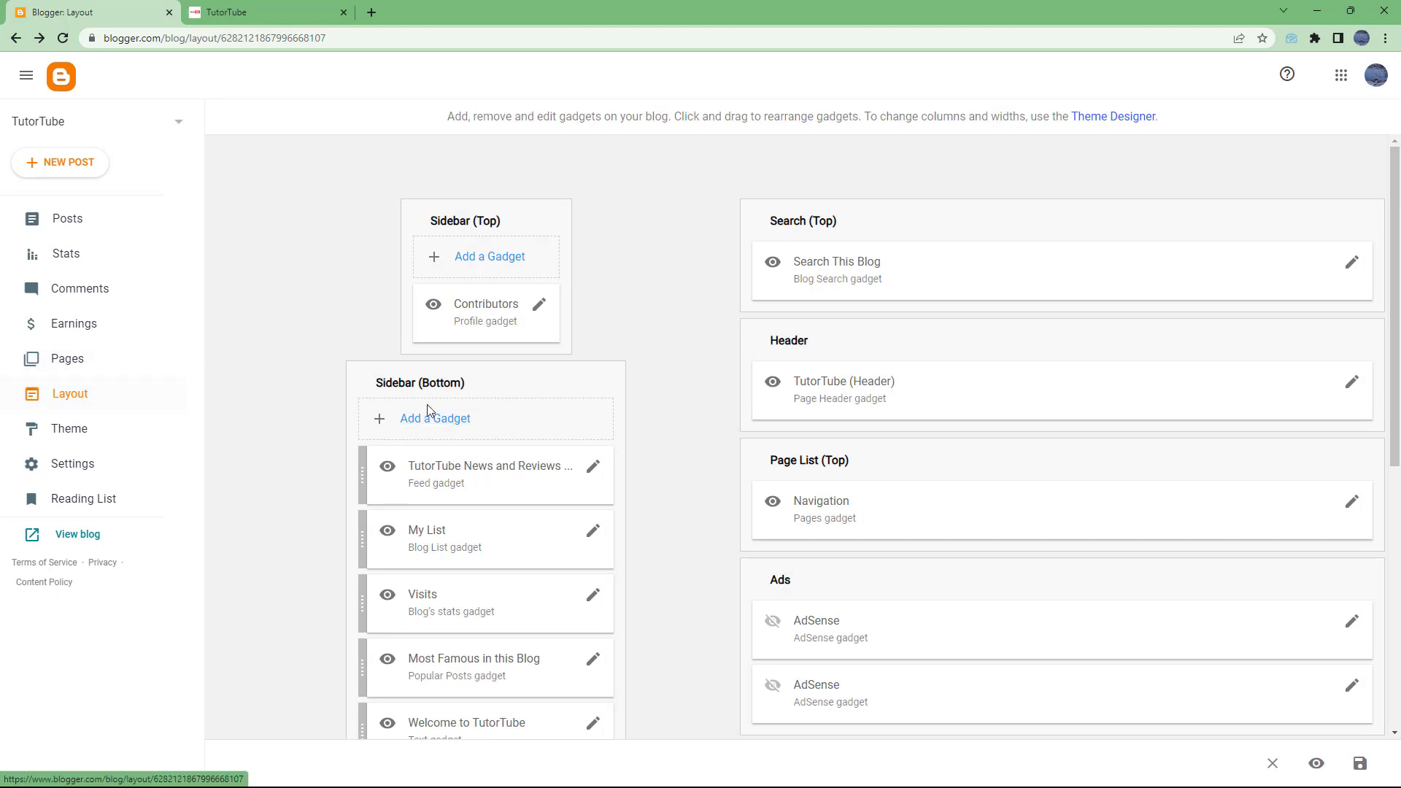
- Open Add a Gadget under Sidebar (Bottom) and scroll toward Subscription Links
click(435, 418)
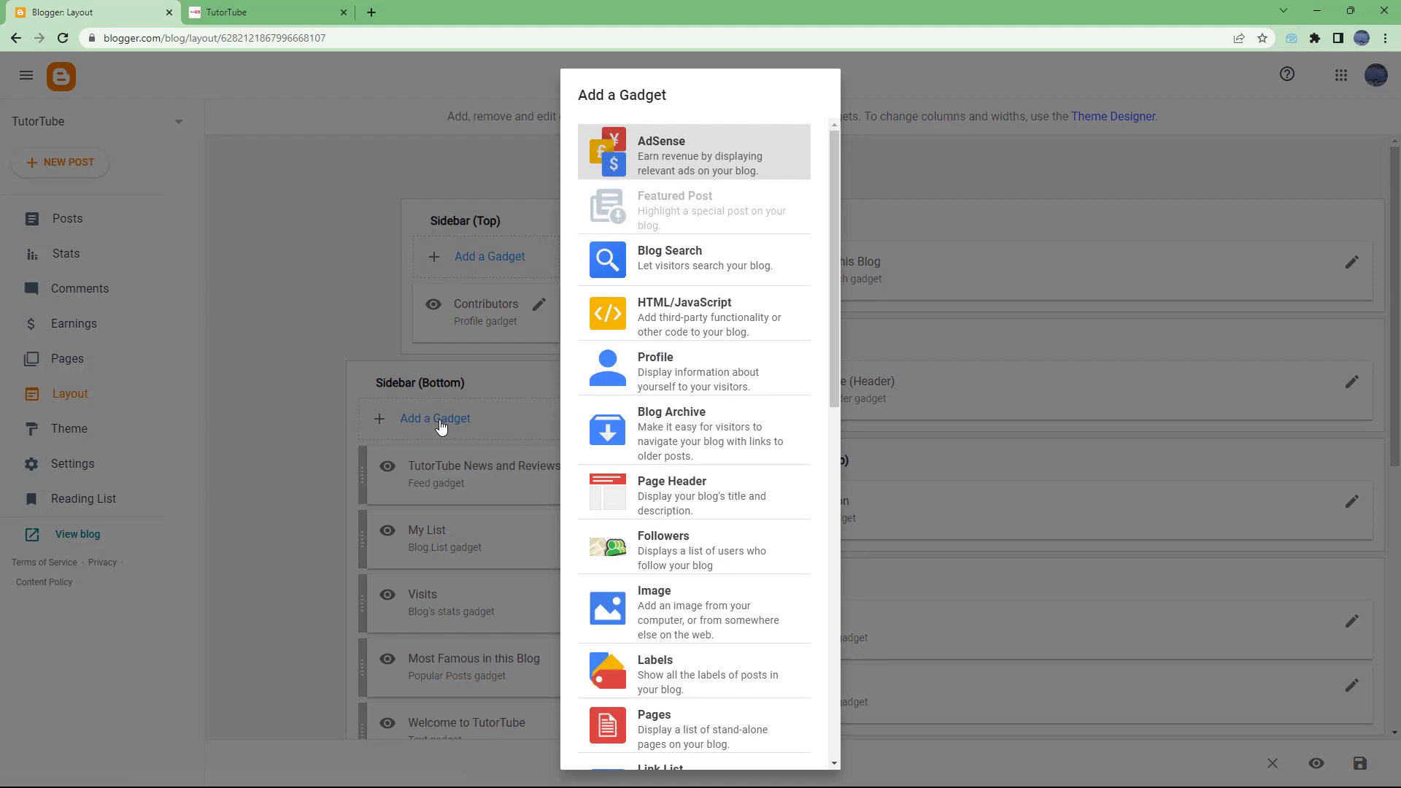
mouse_move(835, 195)
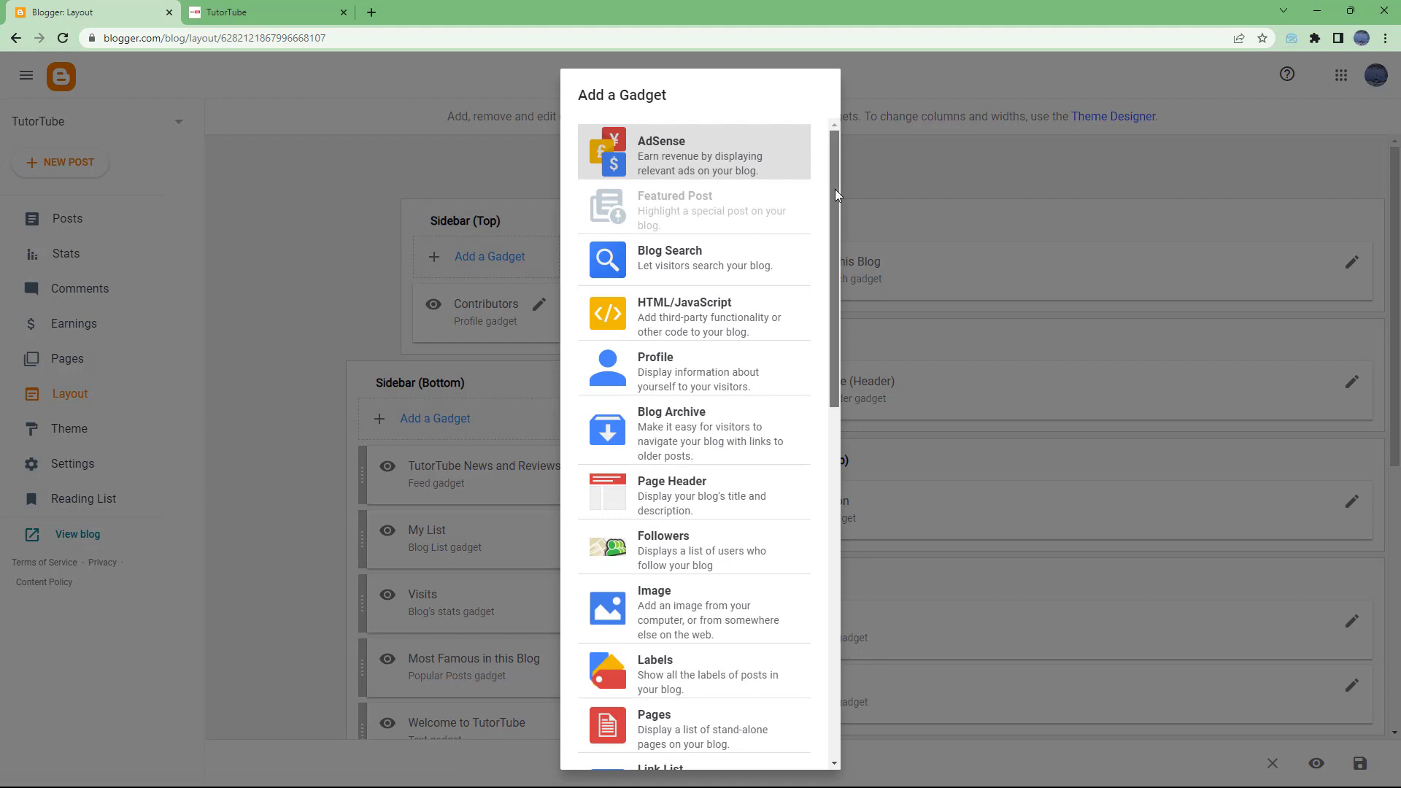
scroll(down, 3)
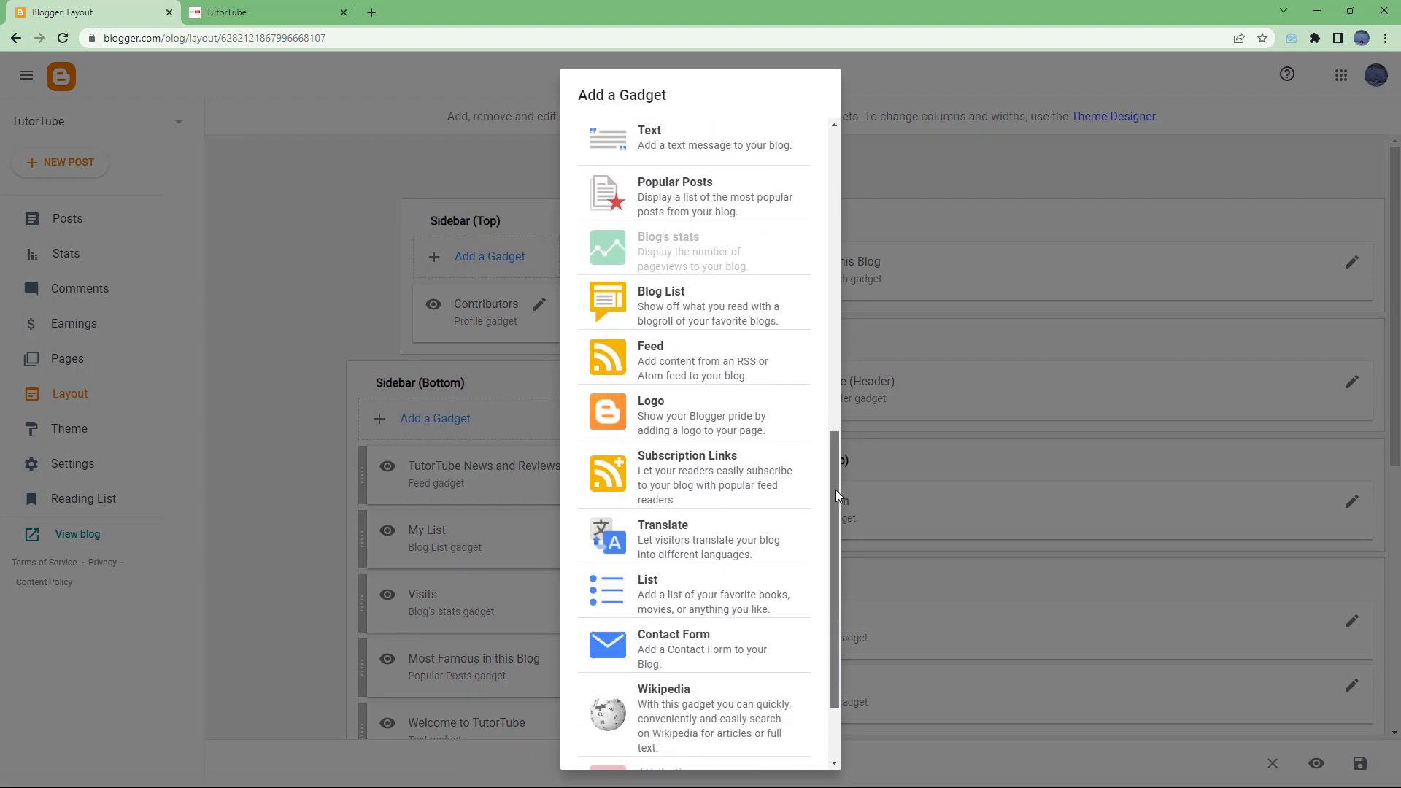
mouse_move(719, 491)
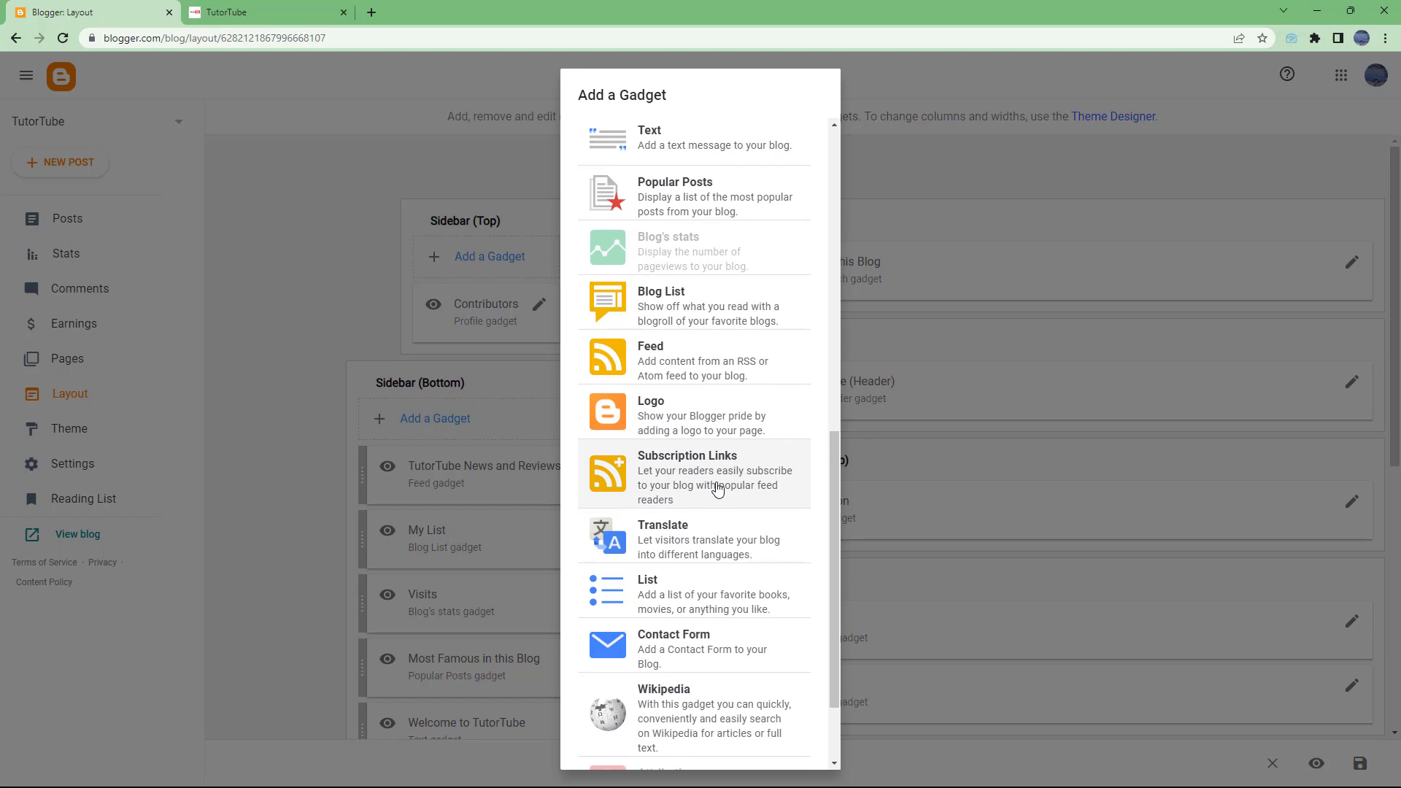
- Add a Subscription Links gadget titled 'Follow my blog' and save it
click(715, 473)
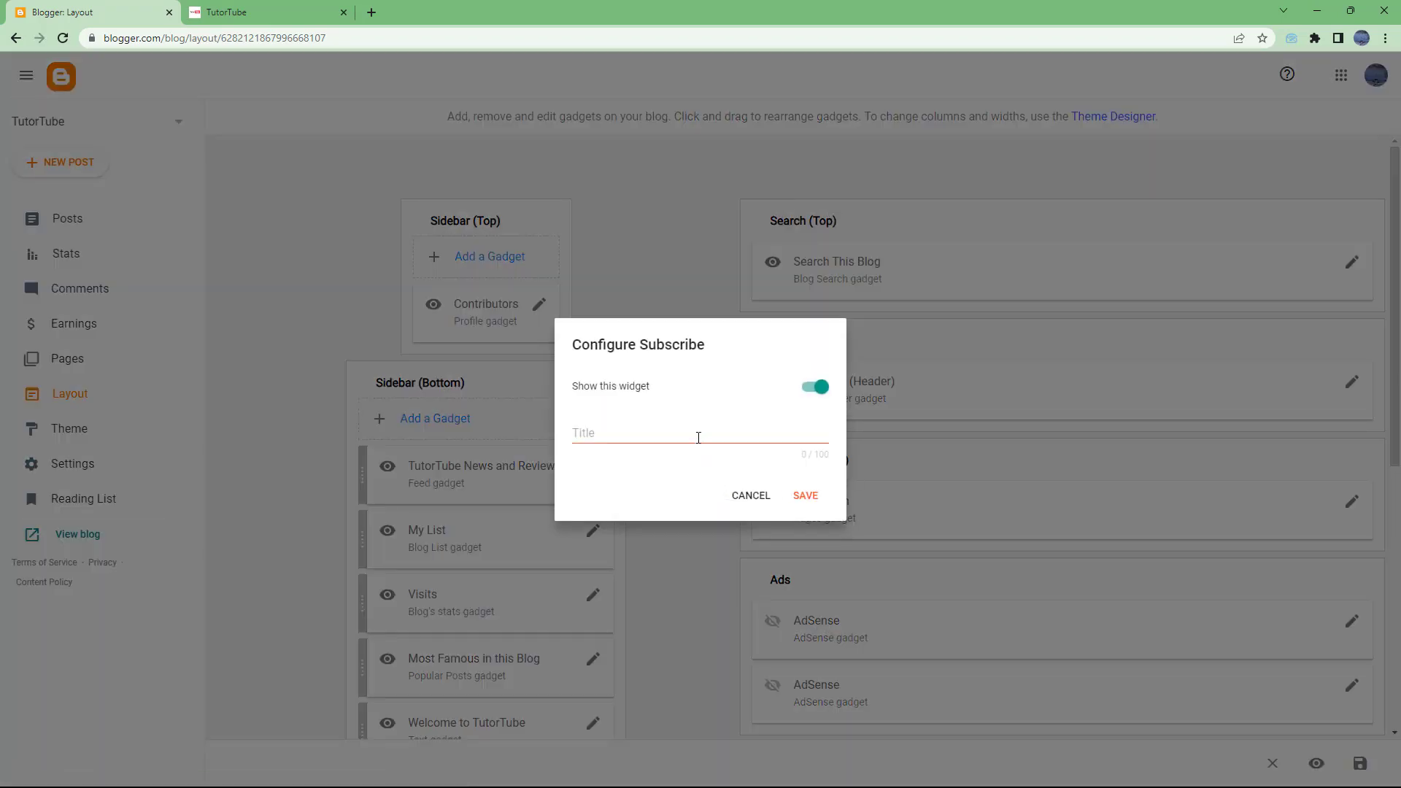
click(699, 434)
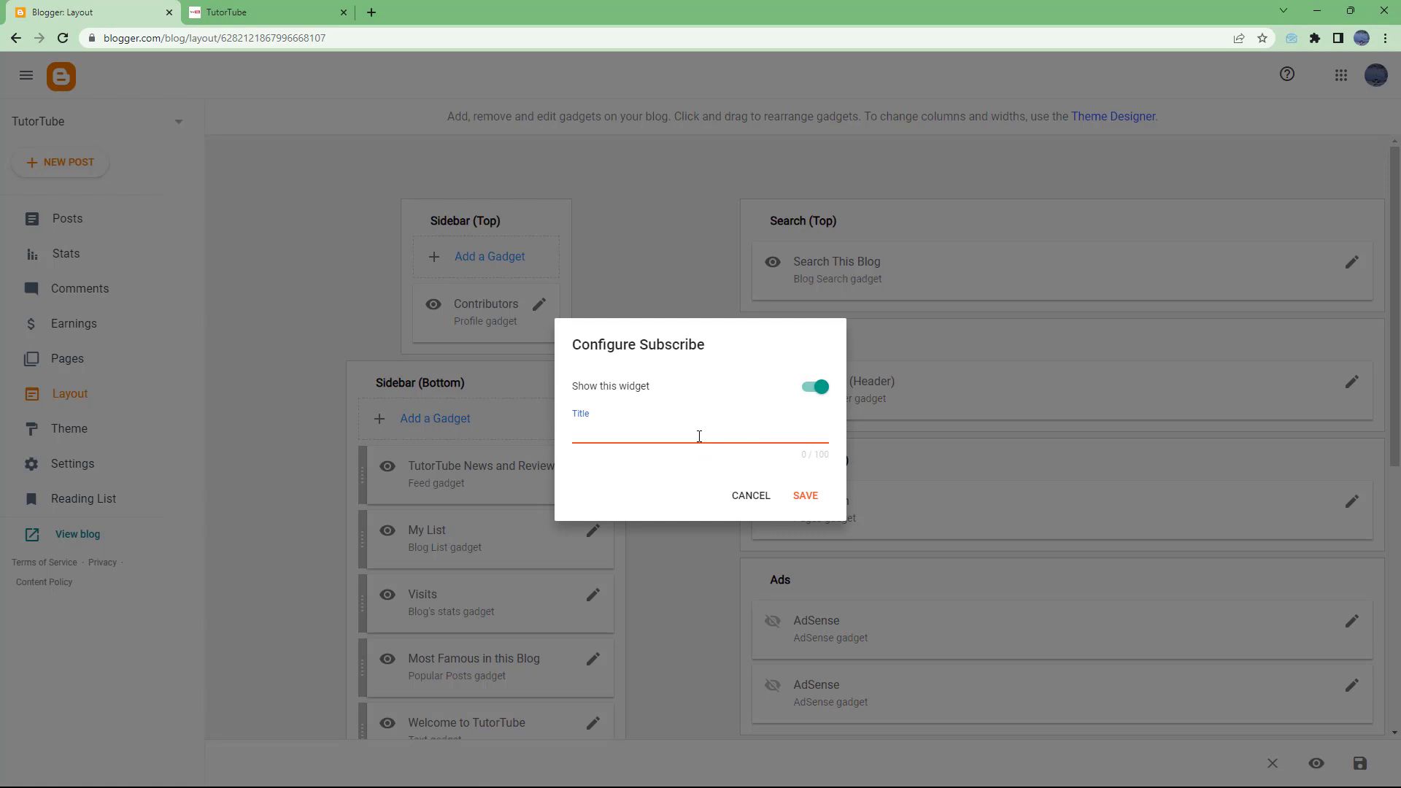
text(Follow)
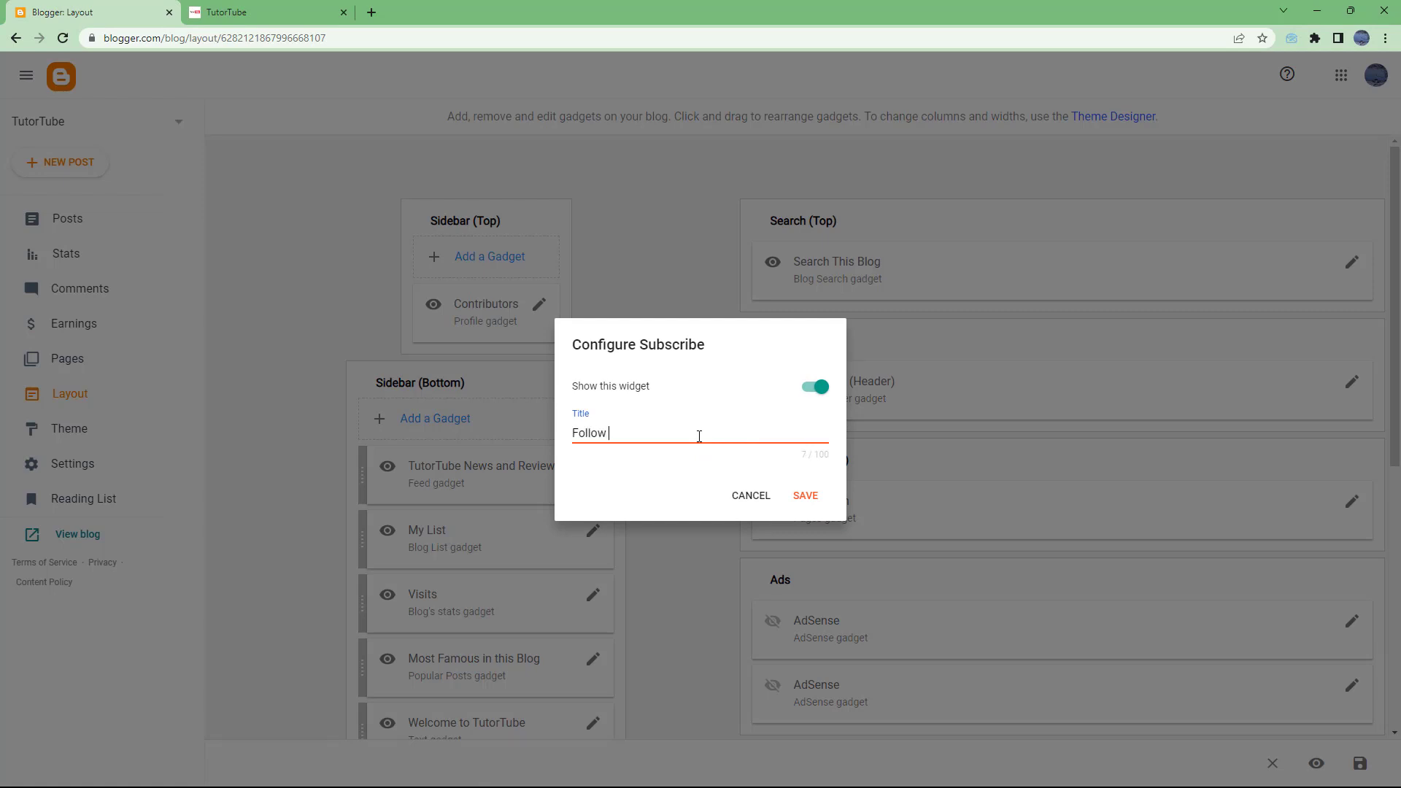
text(my blog)
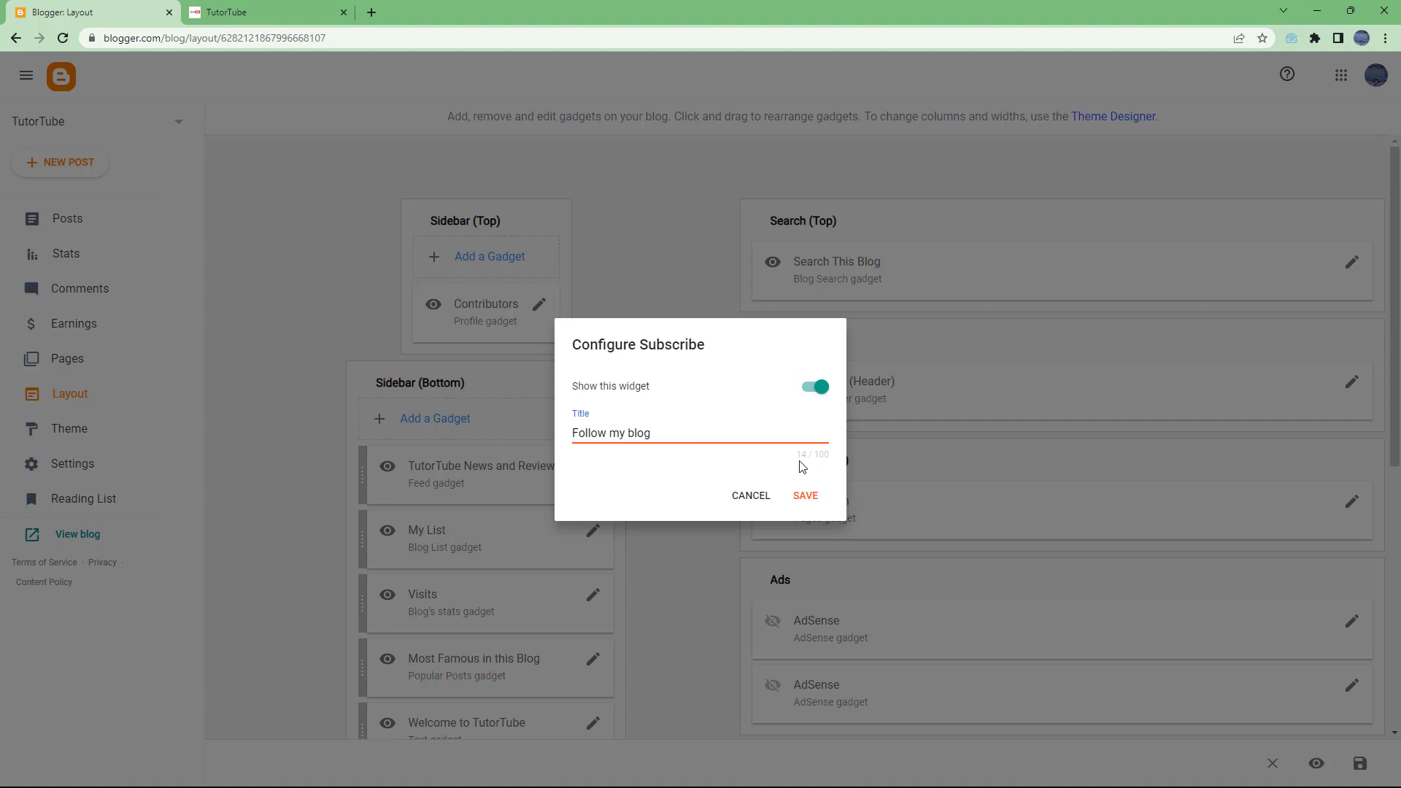
click(803, 496)
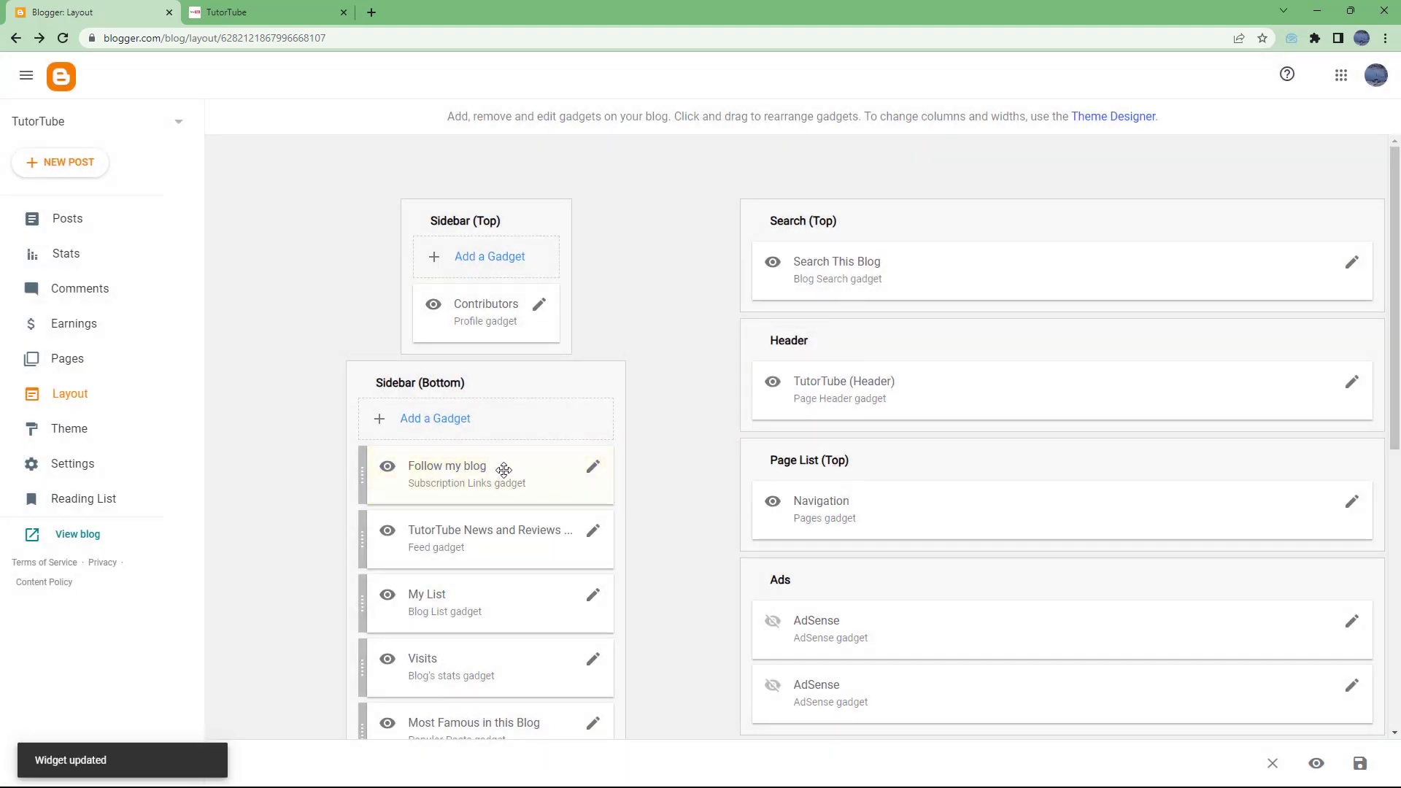
mouse_move(363, 370)
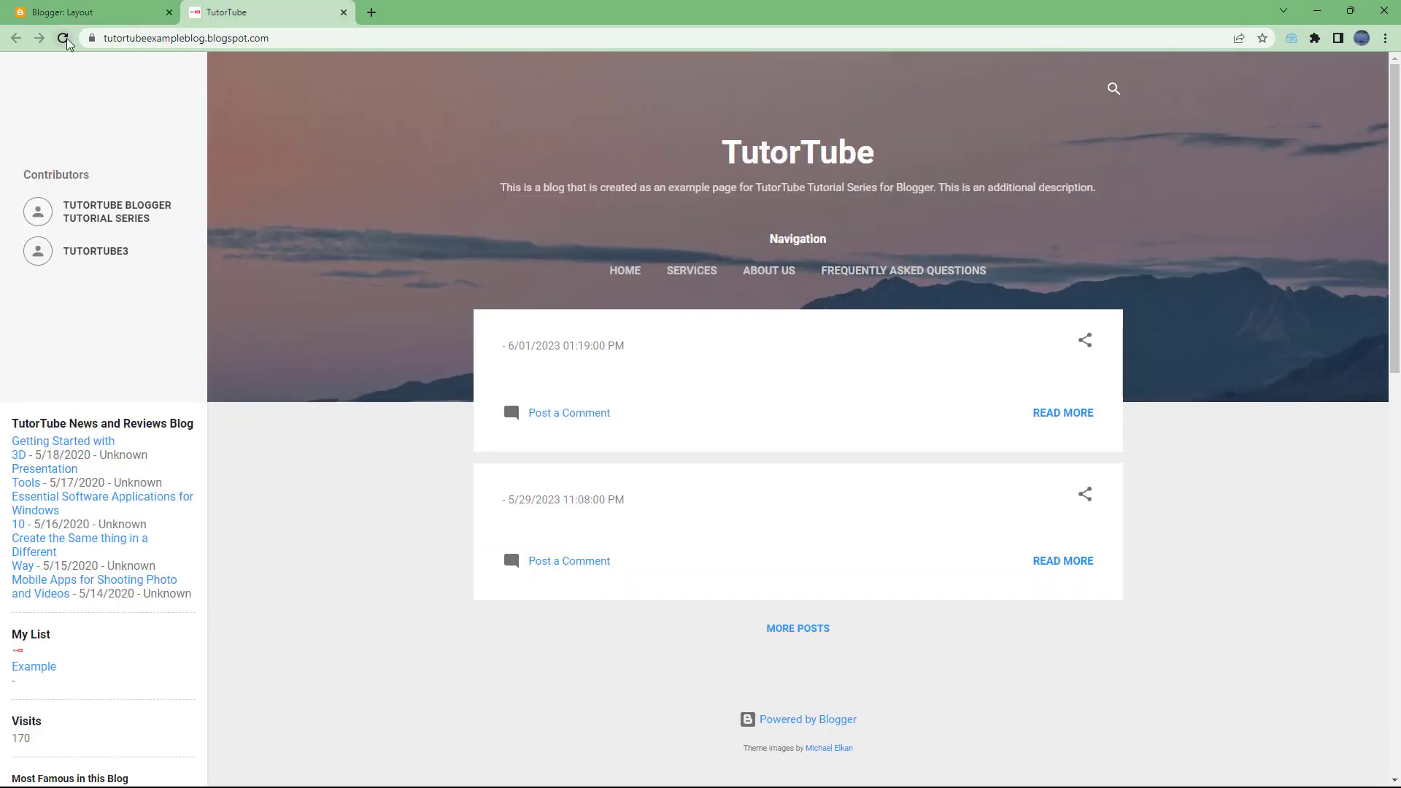
- Reload the blog, expand All Comments in Follow my blog, and open its Atom feed
click(63, 37)
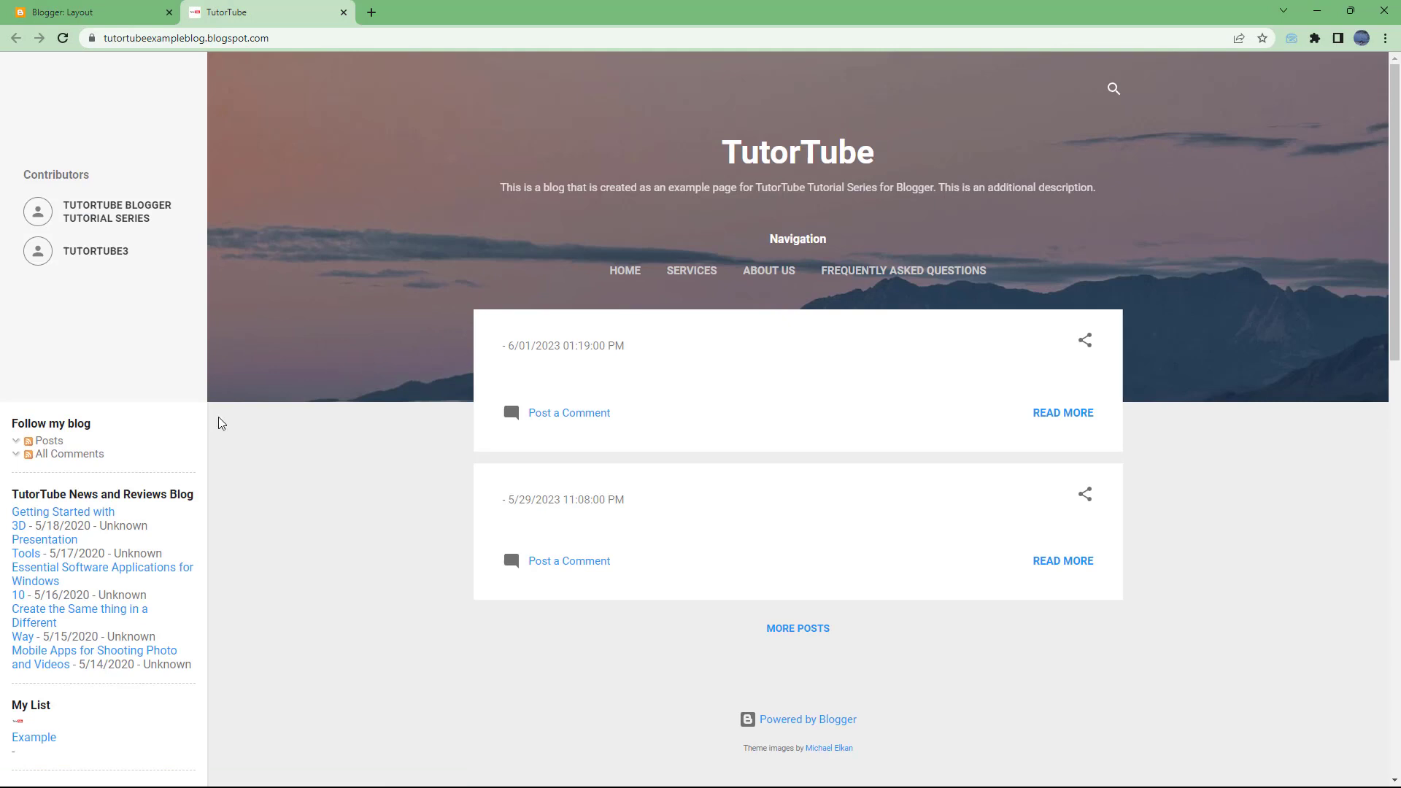
mouse_move(20, 448)
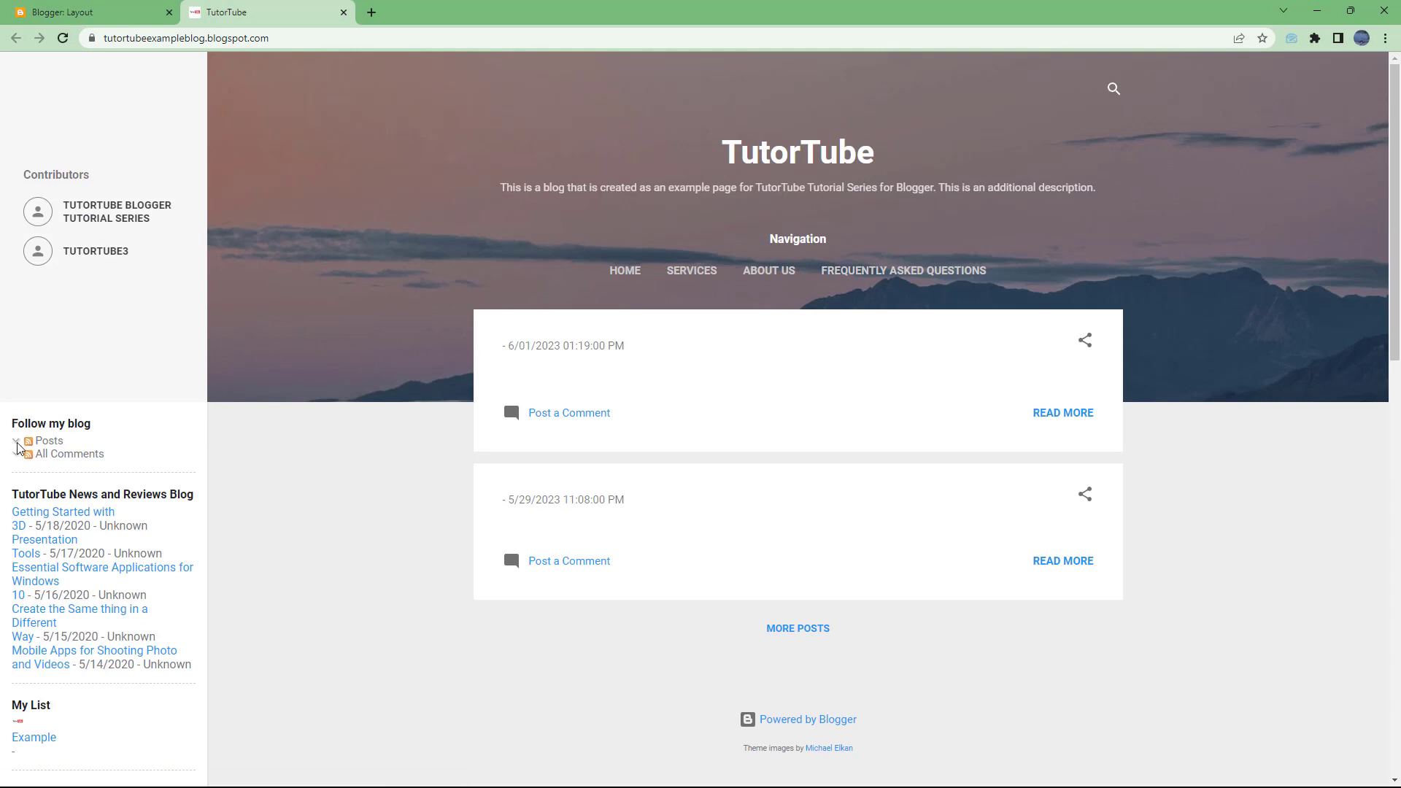
click(48, 441)
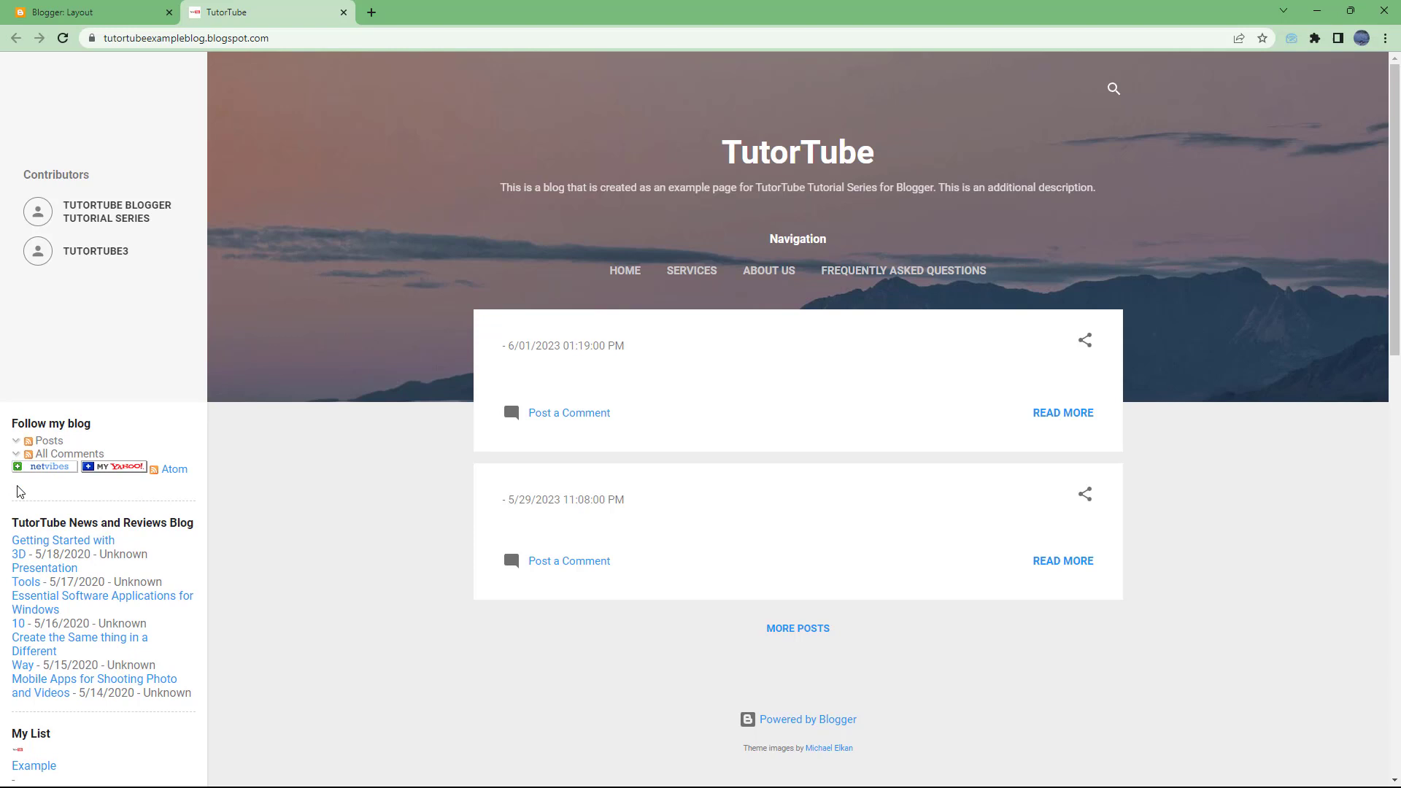
mouse_move(175, 469)
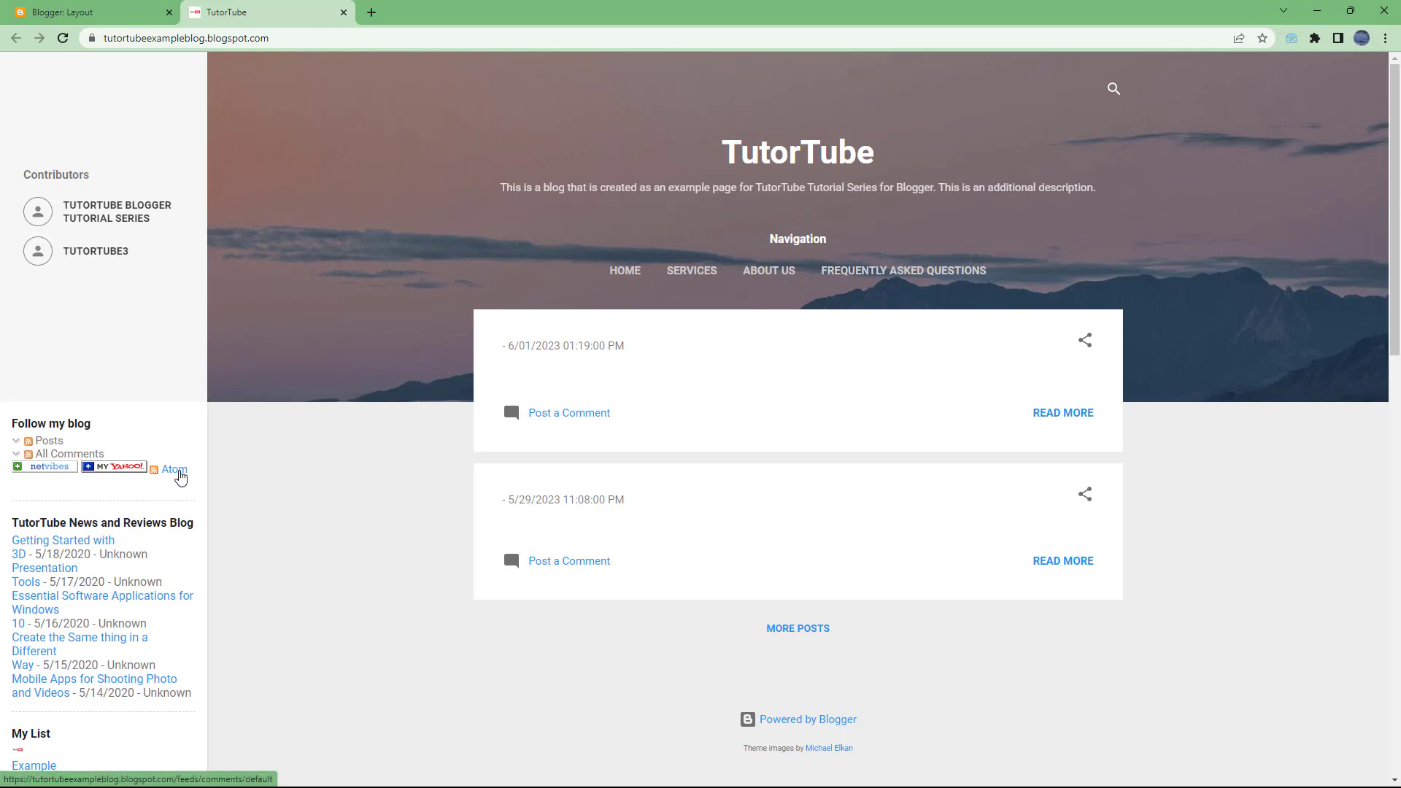
click(175, 469)
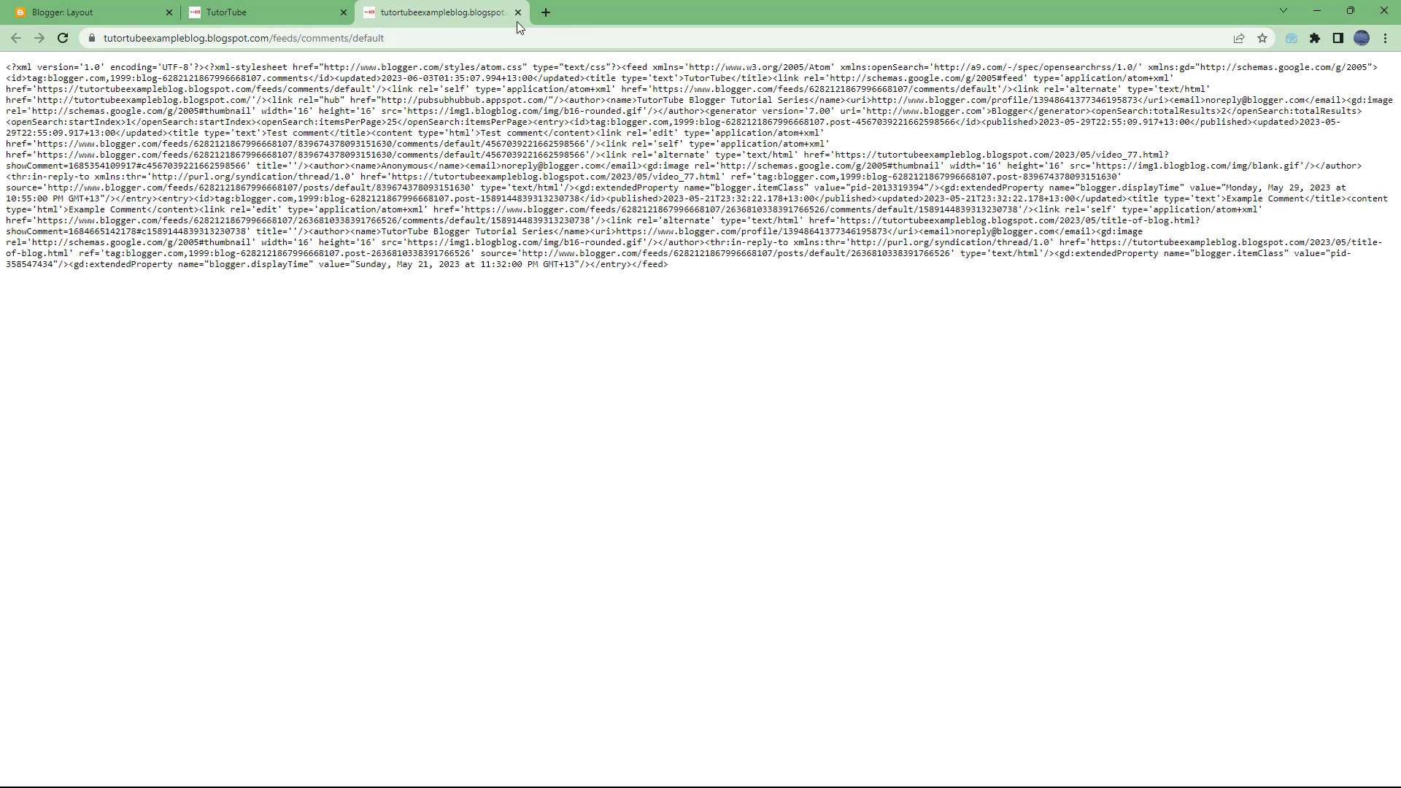
- Close the comments feed and expand Posts to show Netvibes, My Yahoo and Atom links
click(518, 11)
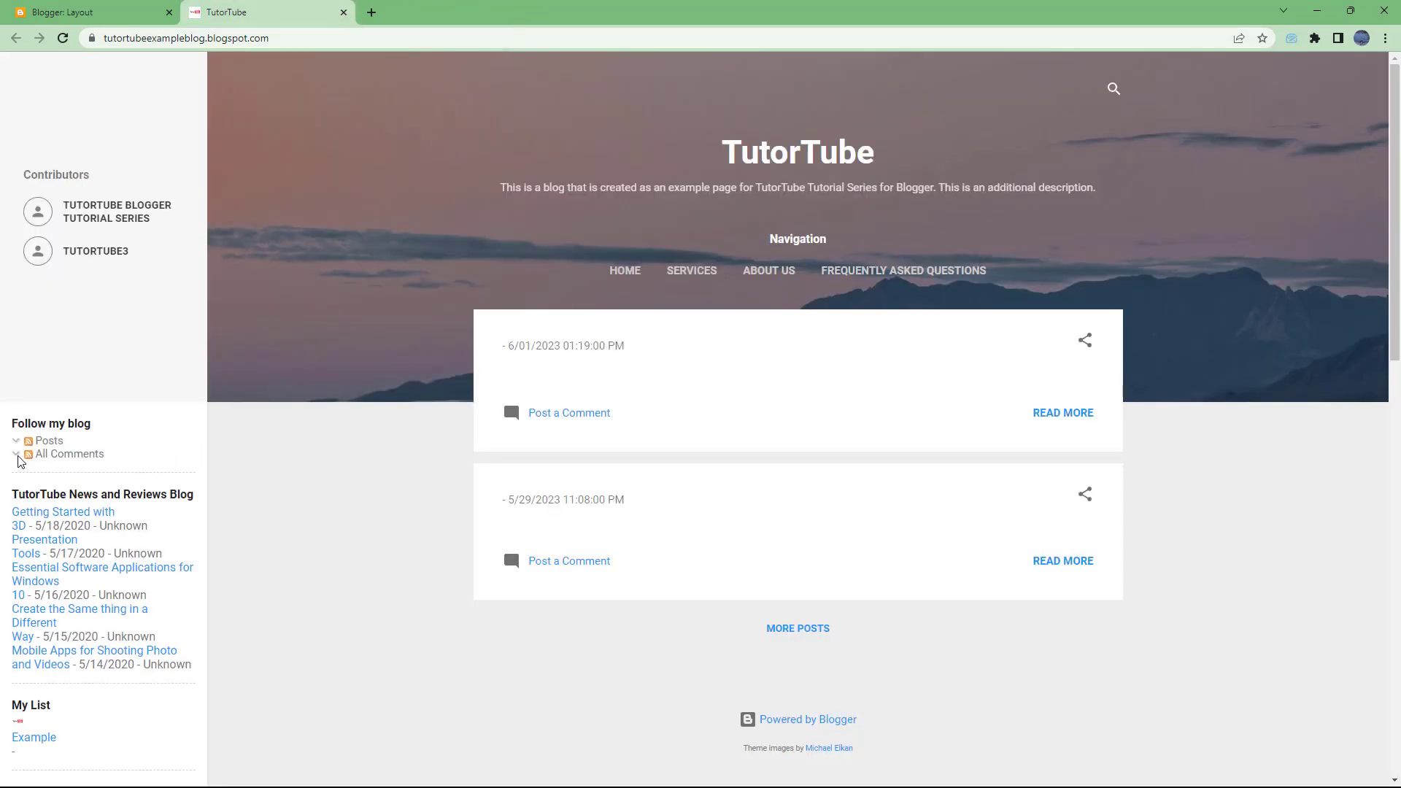
click(17, 454)
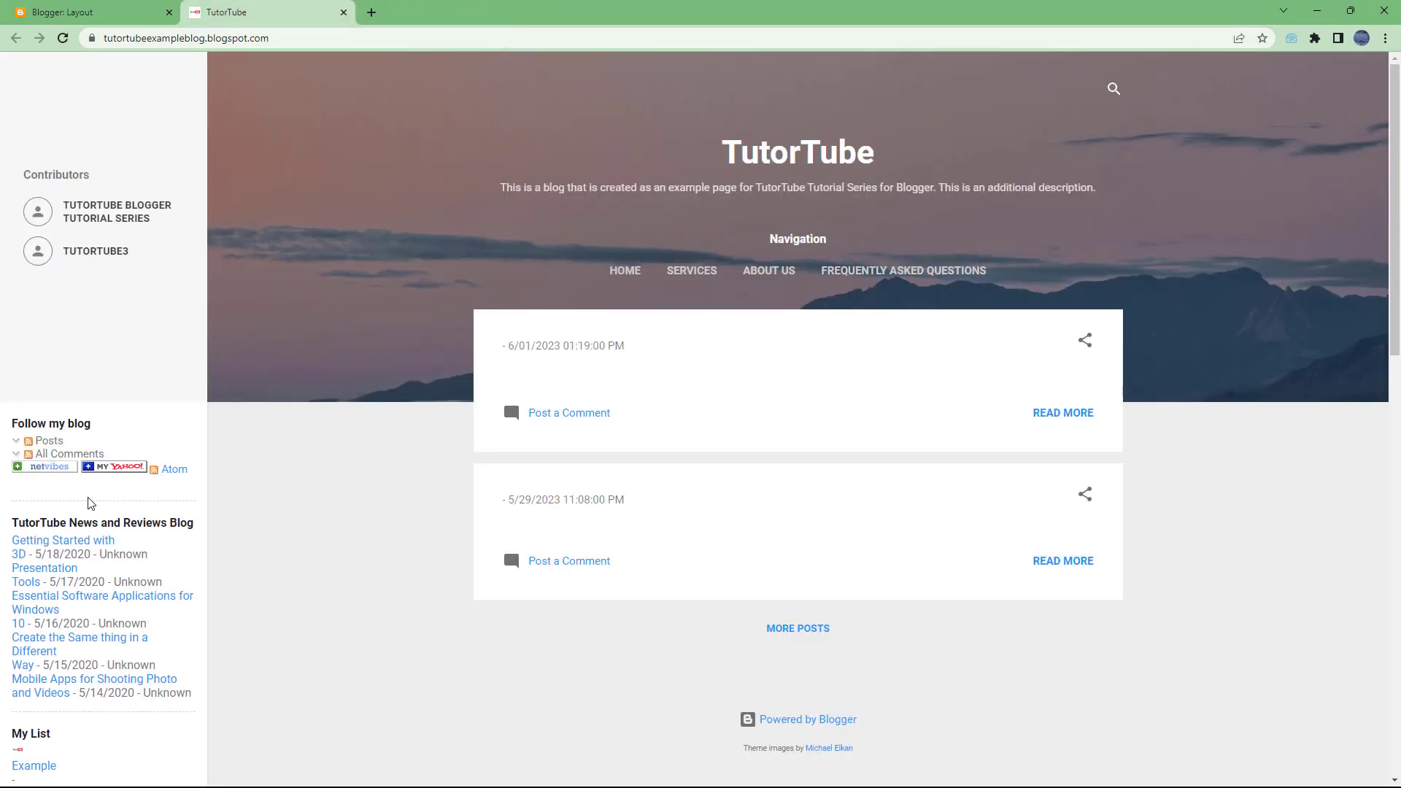
mouse_move(45, 466)
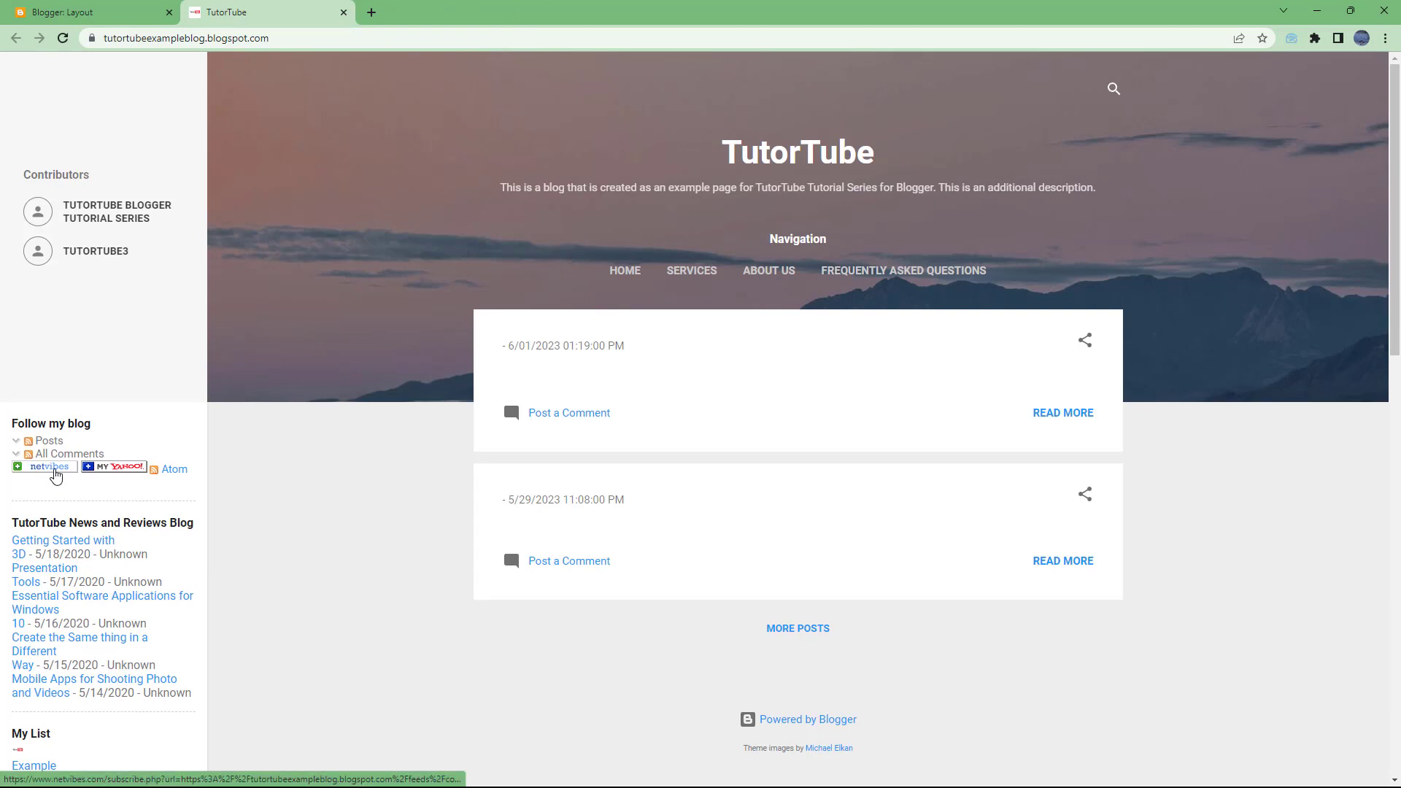
mouse_move(70, 453)
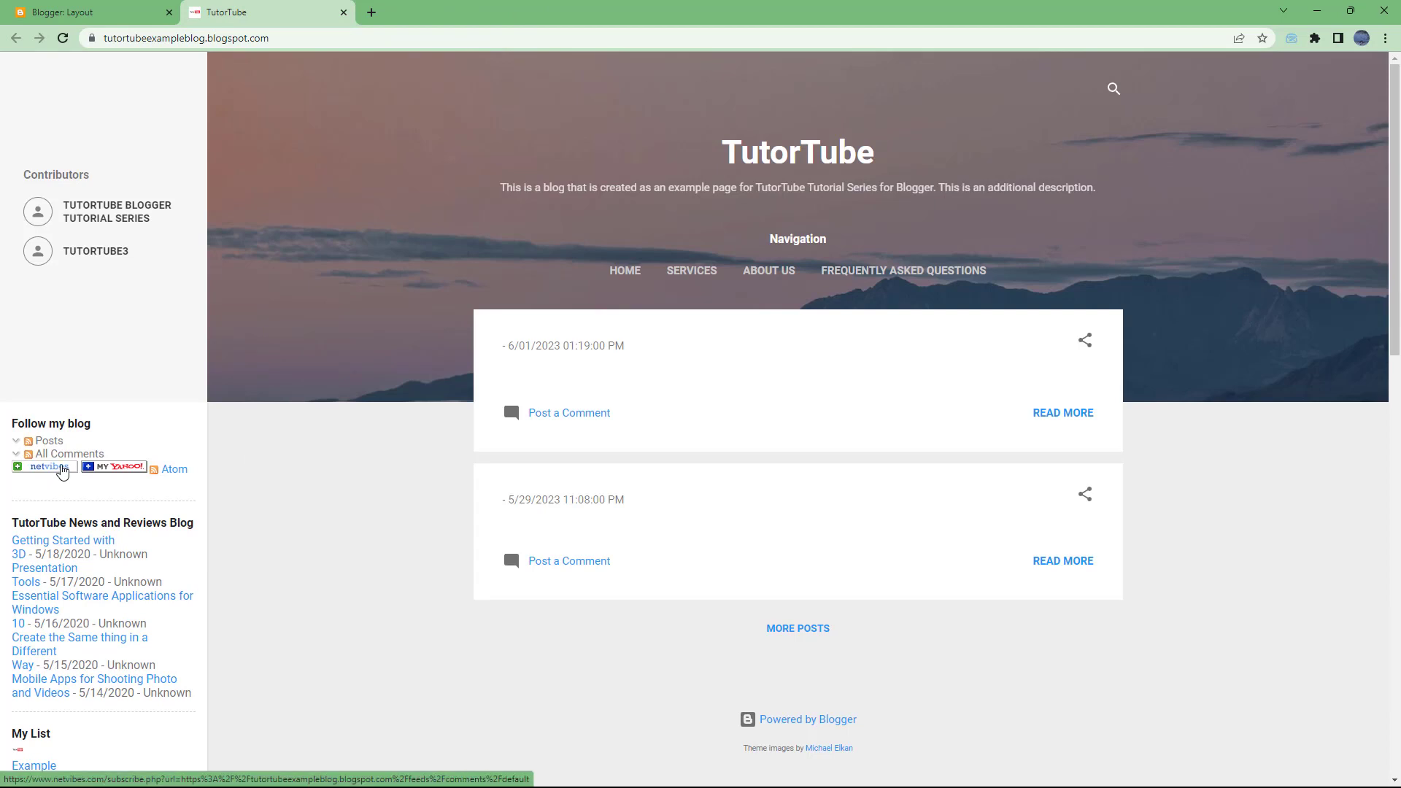
click(15, 454)
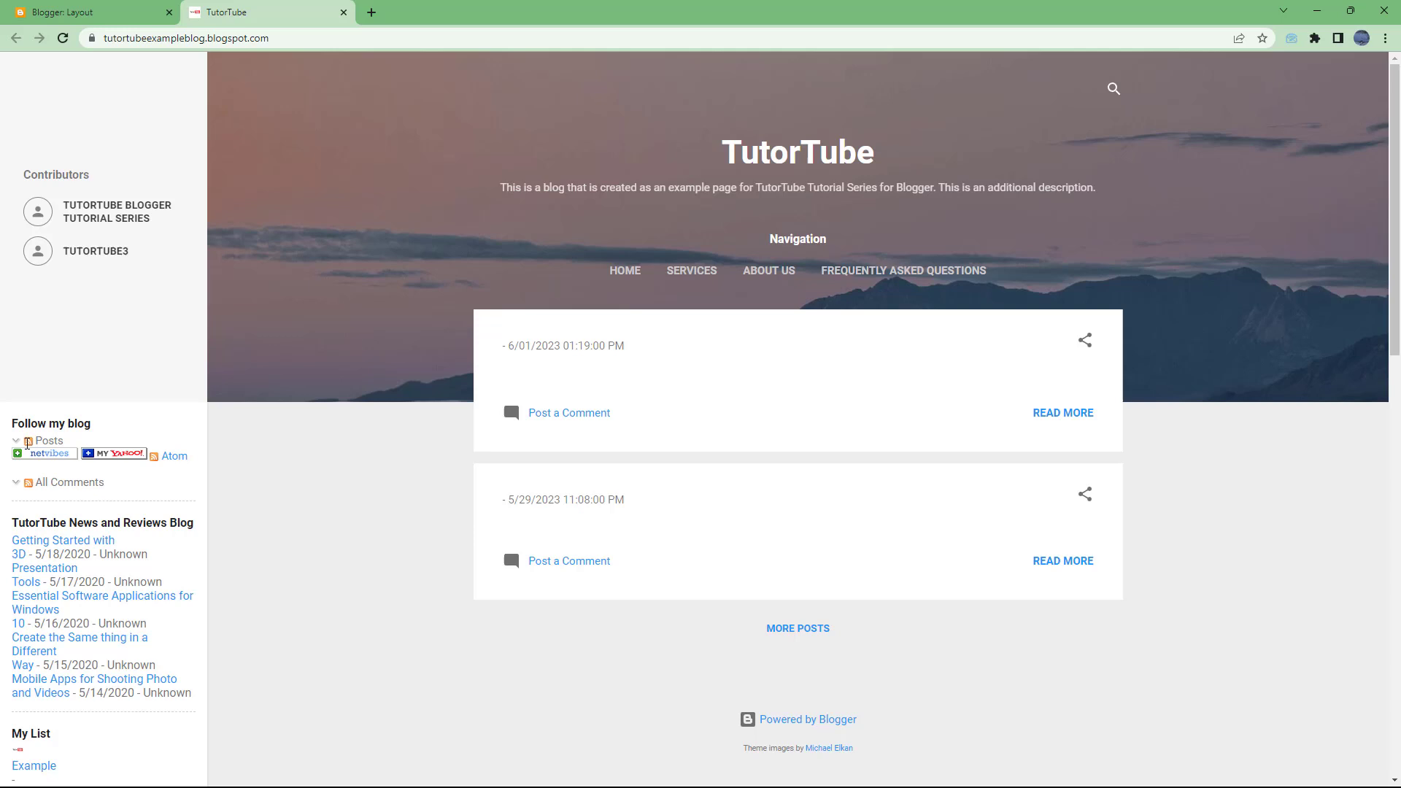
mouse_move(71, 454)
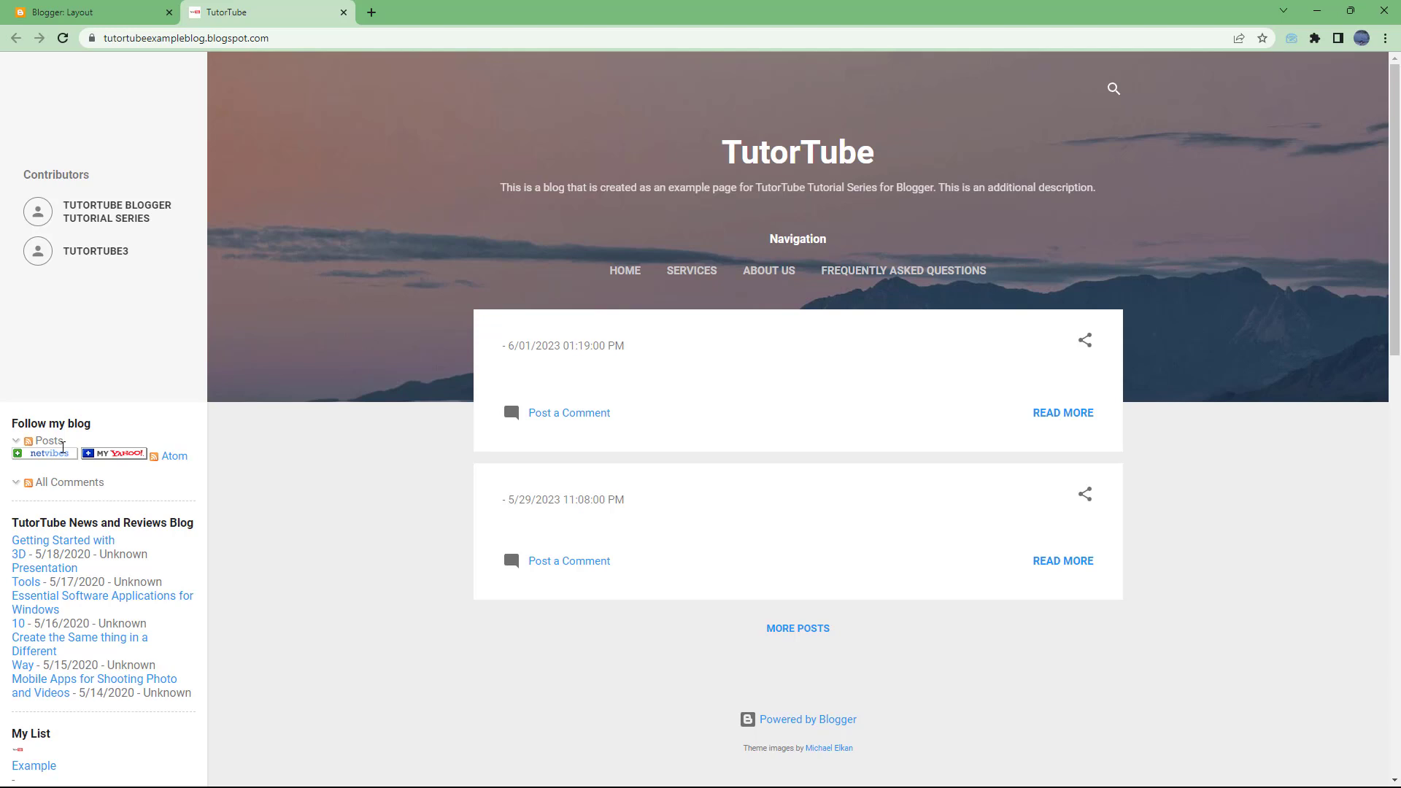
mouse_move(1333, 413)
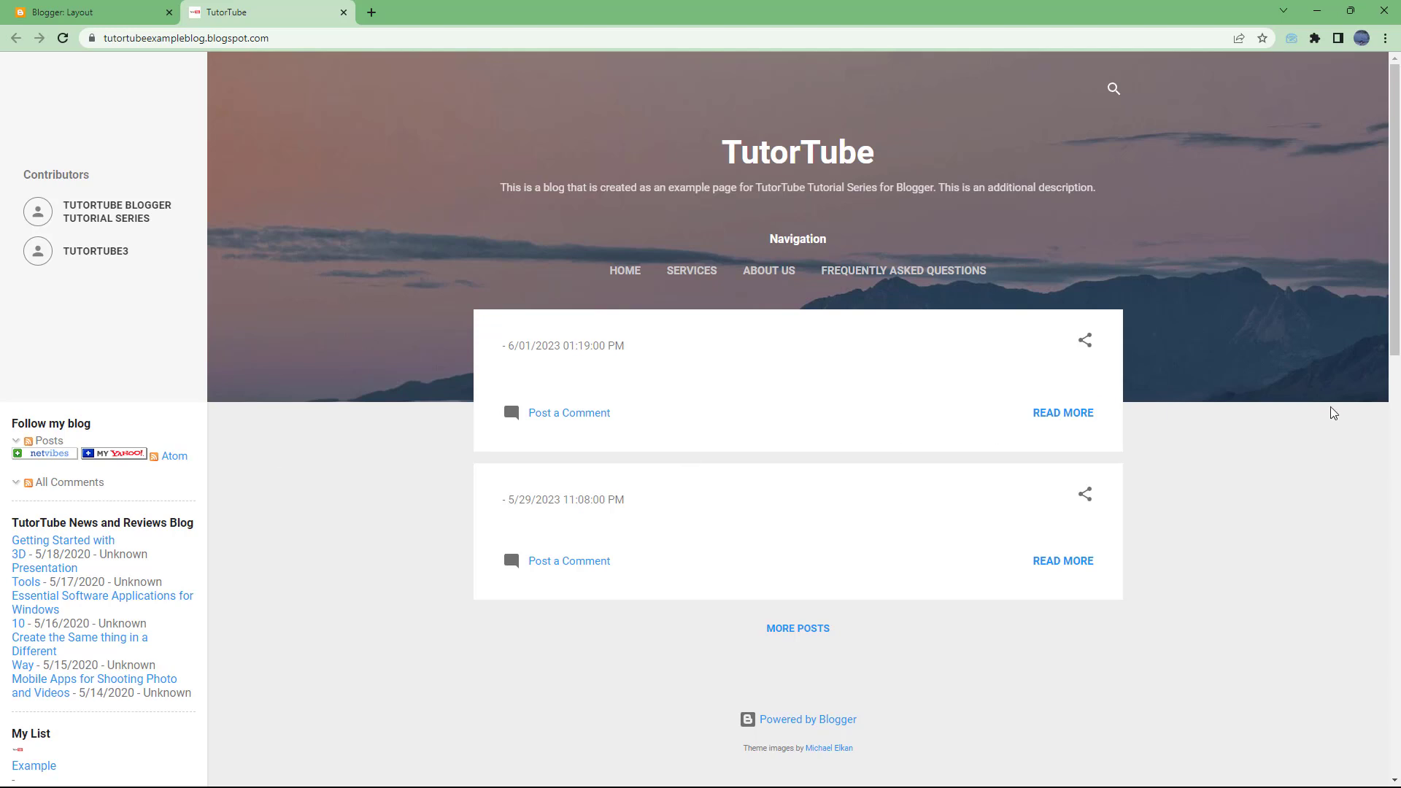